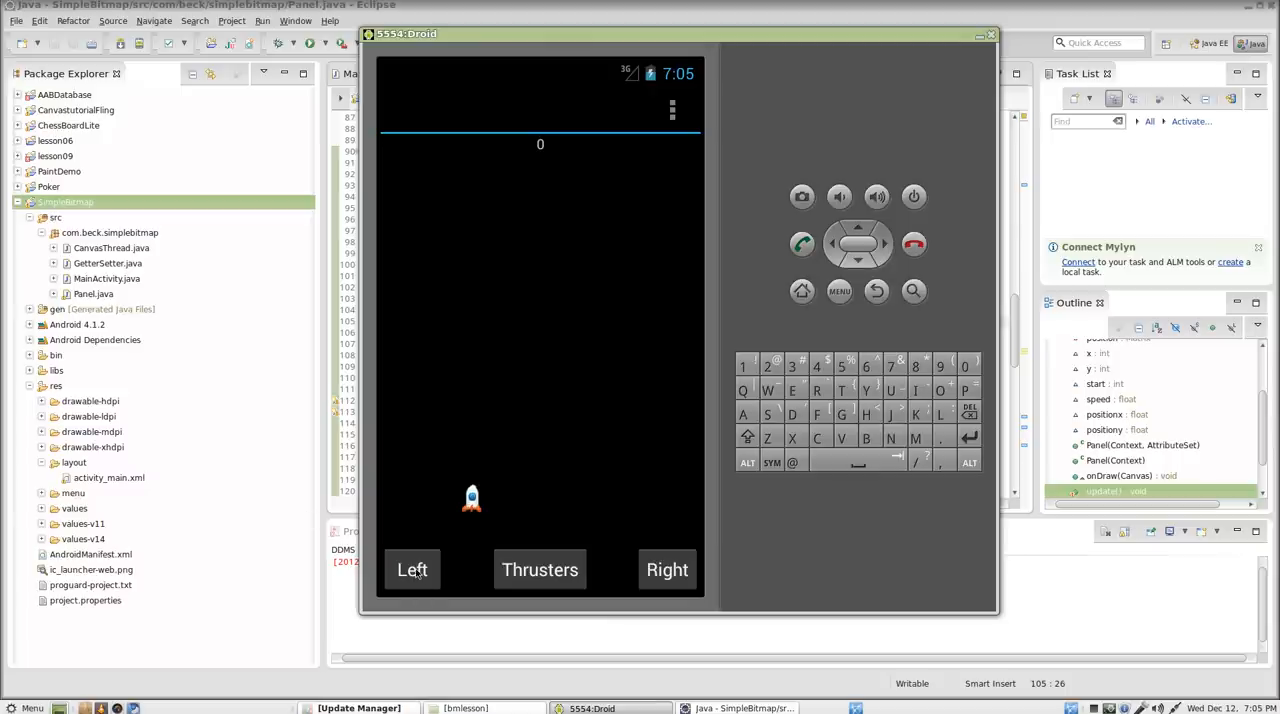
Step: Rotate the rocket with the Left button twice, then fire Thrusters to test acceleration
{"action": "left_click", "coordinate": [668, 570]}
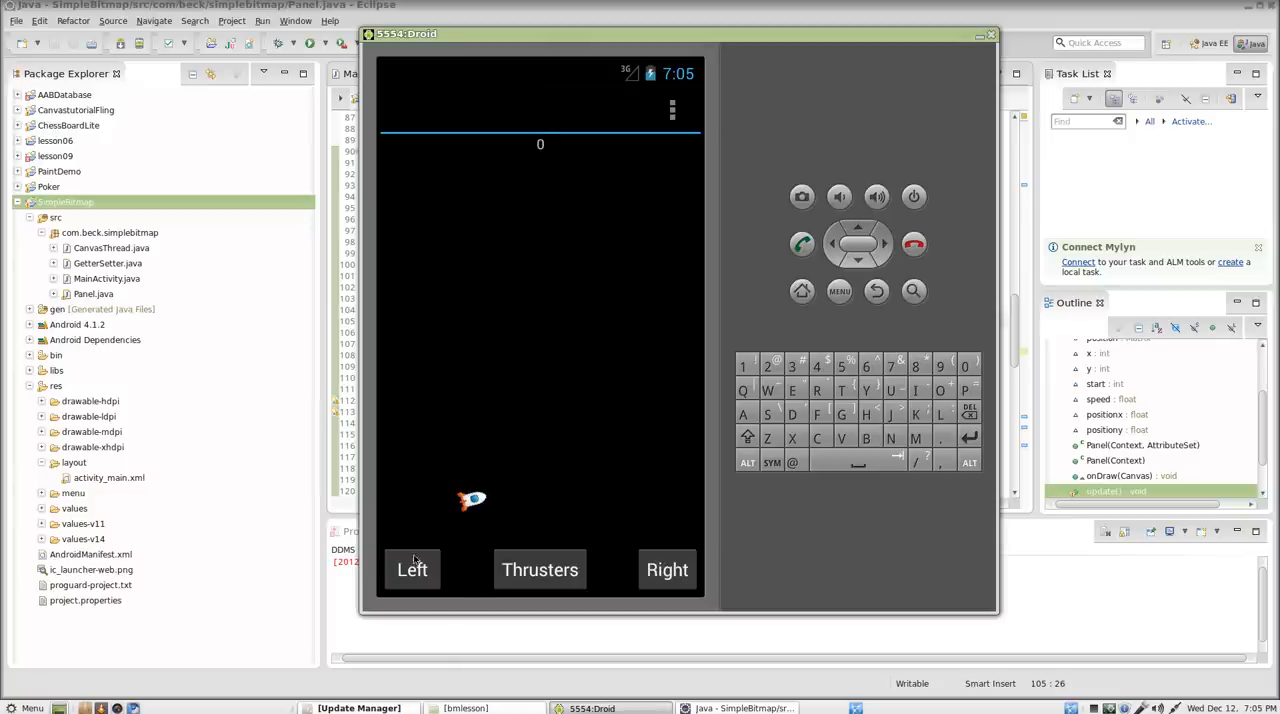
{"action": "left_click", "coordinate": [412, 570]}
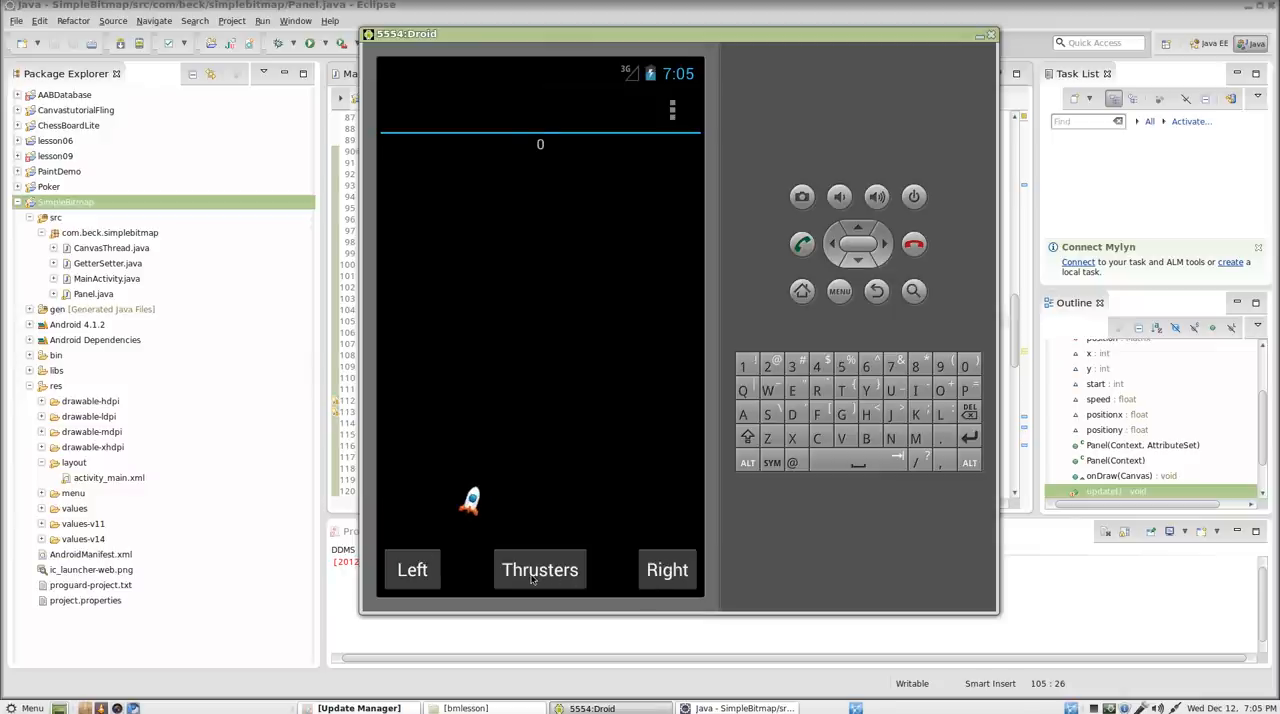
{"action": "left_click", "coordinate": [540, 570]}
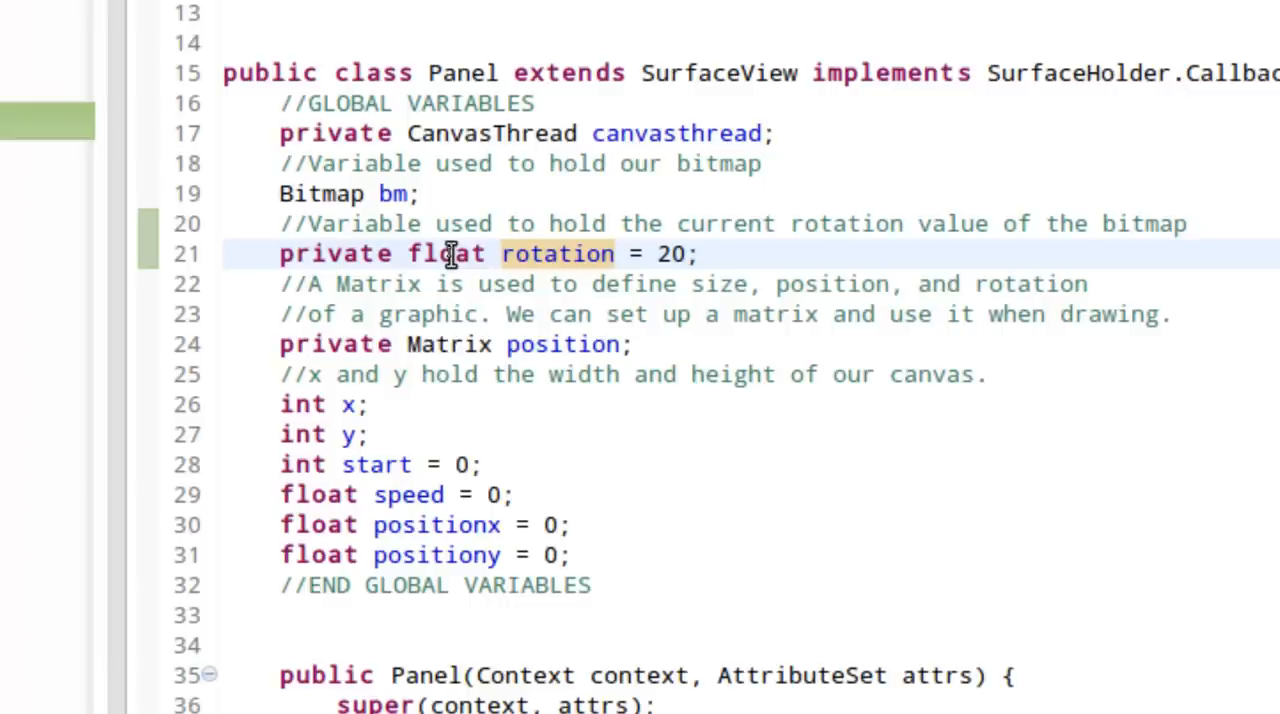
Step: Scroll Panel.java to the rotation, speed, positionx and positiony declarations and place the cursor after positiony
{"action": "scroll", "scroll_direction": "down", "scroll_amount": 3}
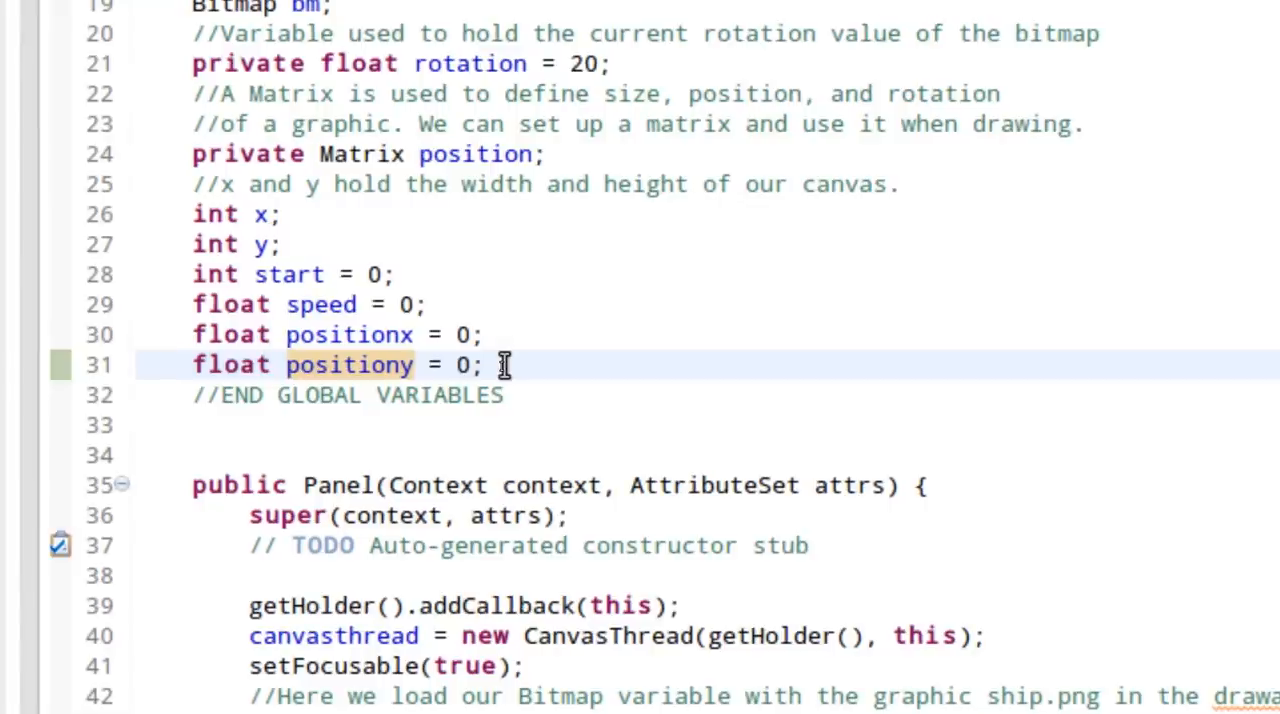
{"action": "left_click", "coordinate": [490, 364]}
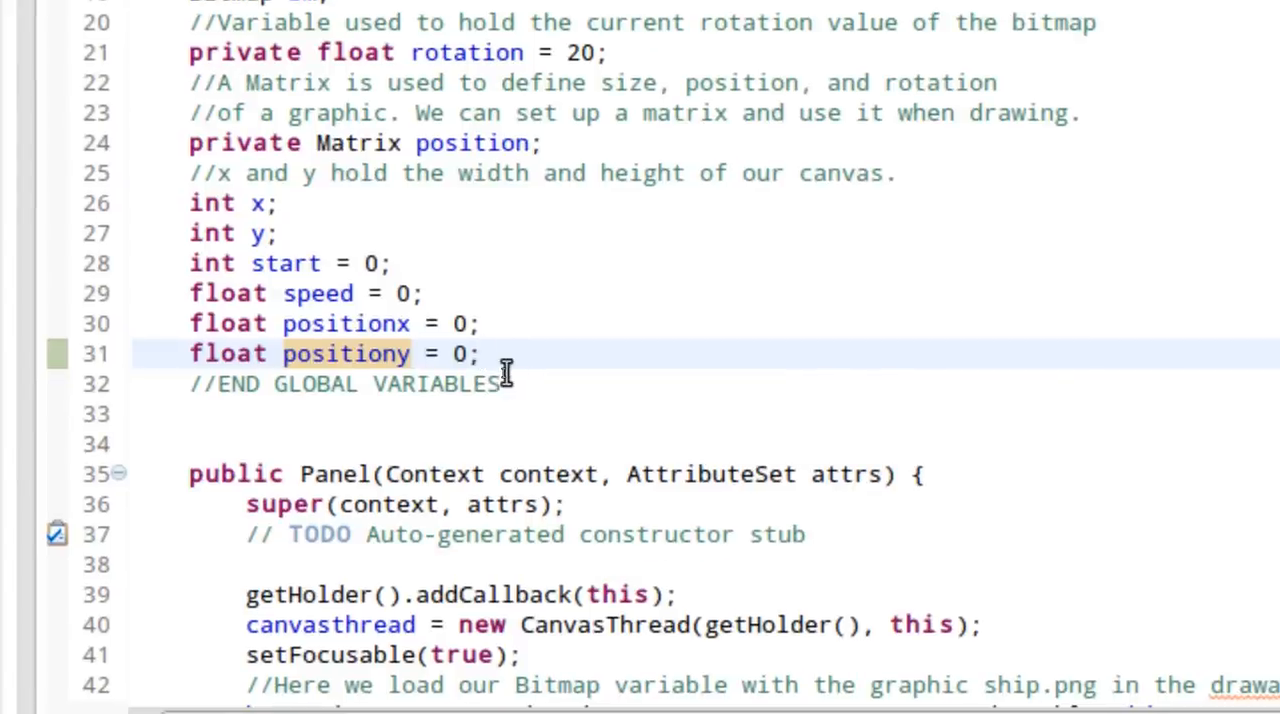
{"action": "scroll", "scroll_direction": "up", "scroll_amount": 3}
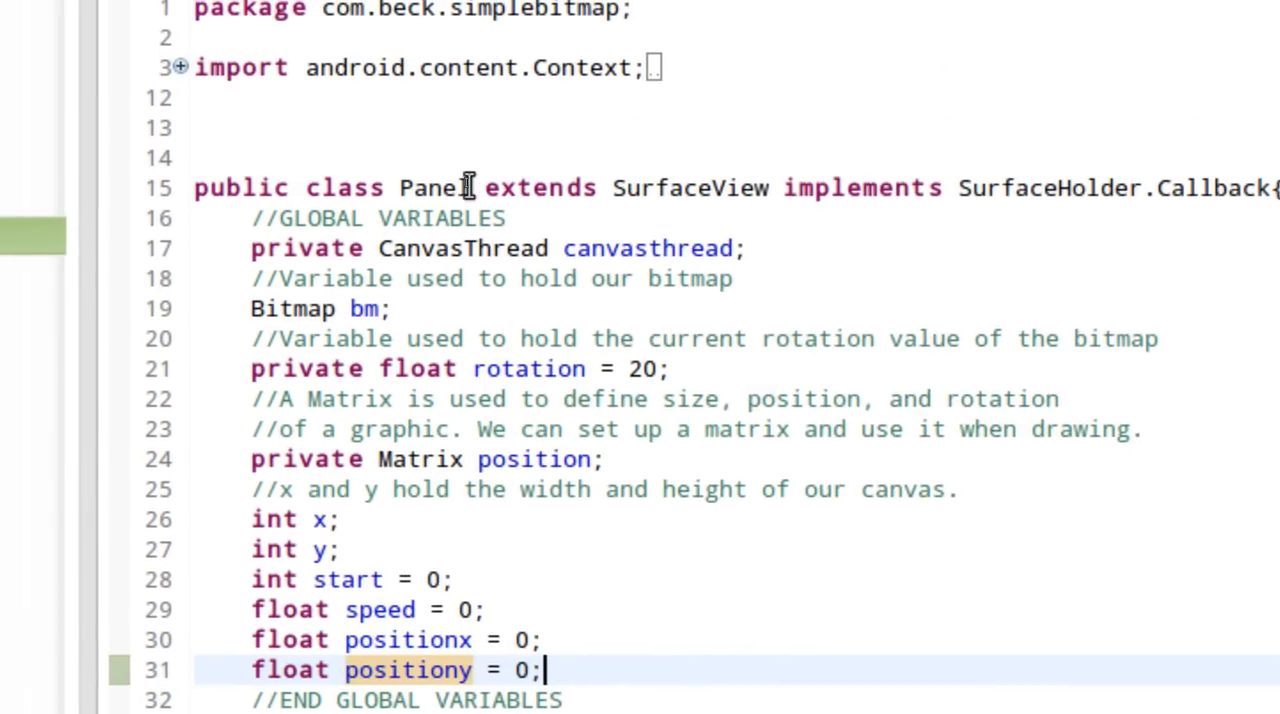
{"action": "scroll", "scroll_direction": "down", "scroll_amount": 3}
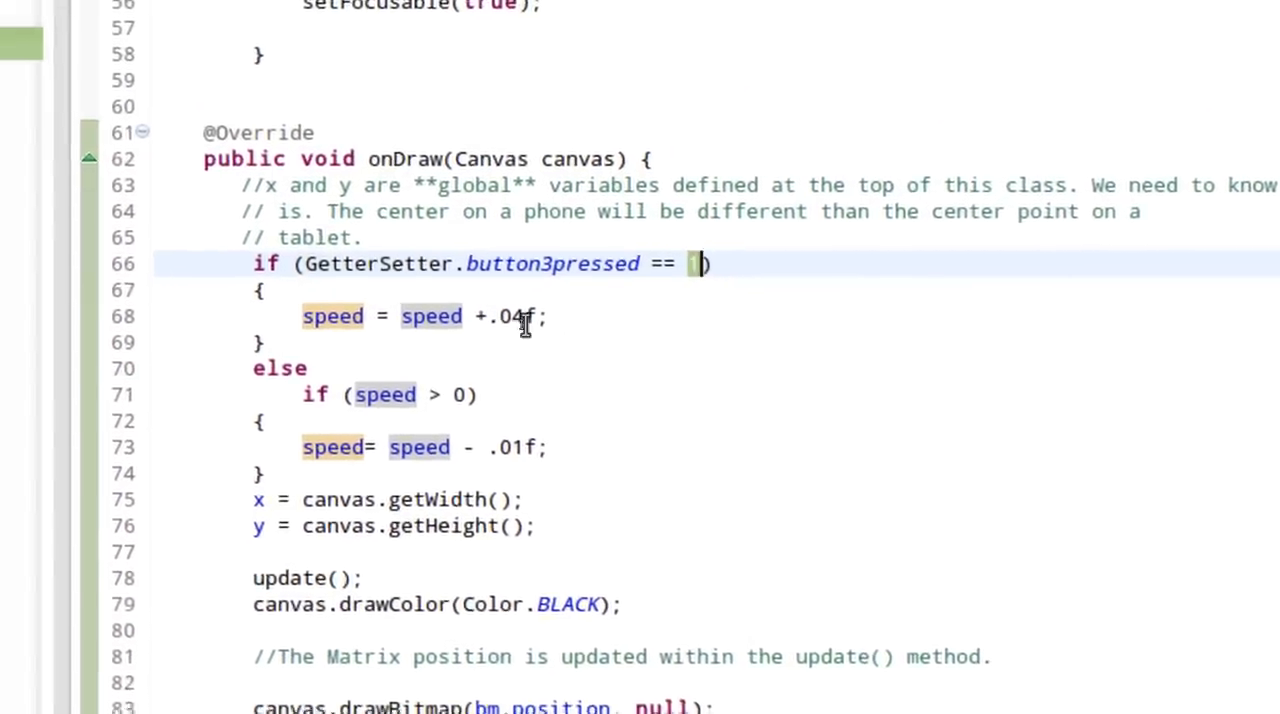
{"action": "mouse_move", "coordinate": [438, 320]}
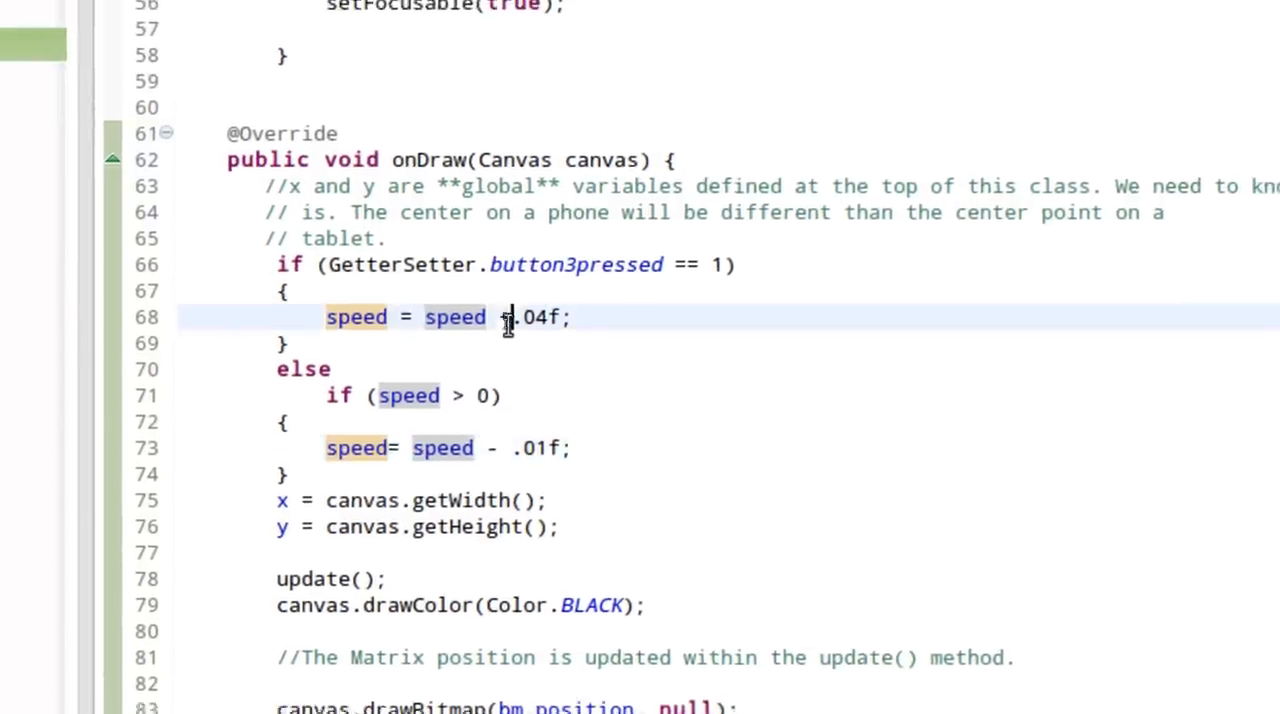
{"action": "mouse_move", "coordinate": [480, 376]}
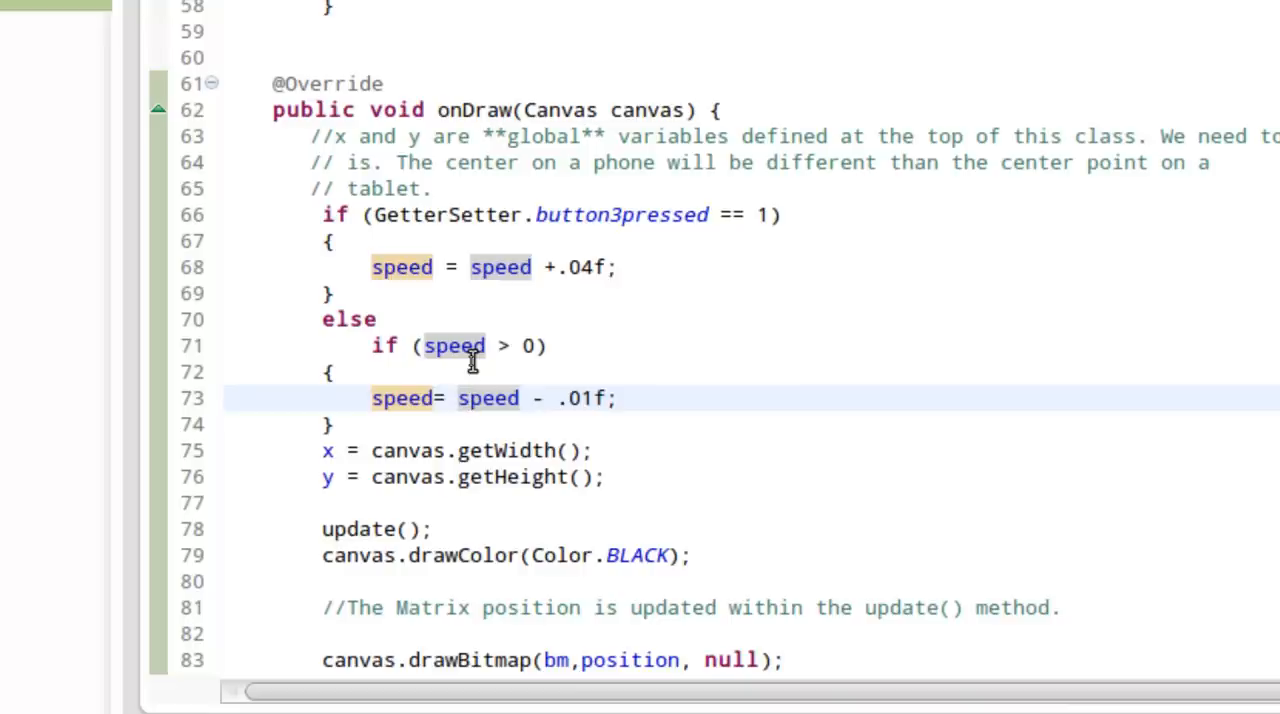
Step: Move the cursor below the block that adds .04f to speed or subtracts .01f
{"action": "scroll", "scroll_direction": "down", "scroll_amount": 3}
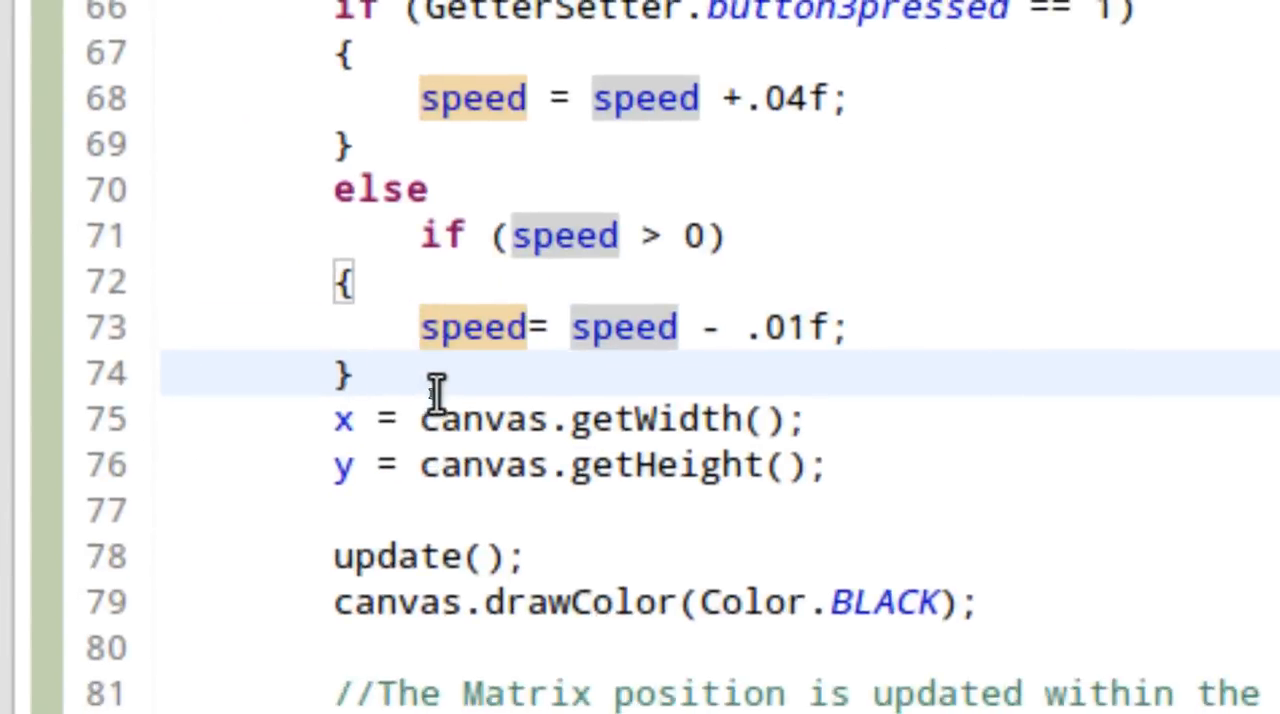
{"action": "left_click", "coordinate": [362, 372]}
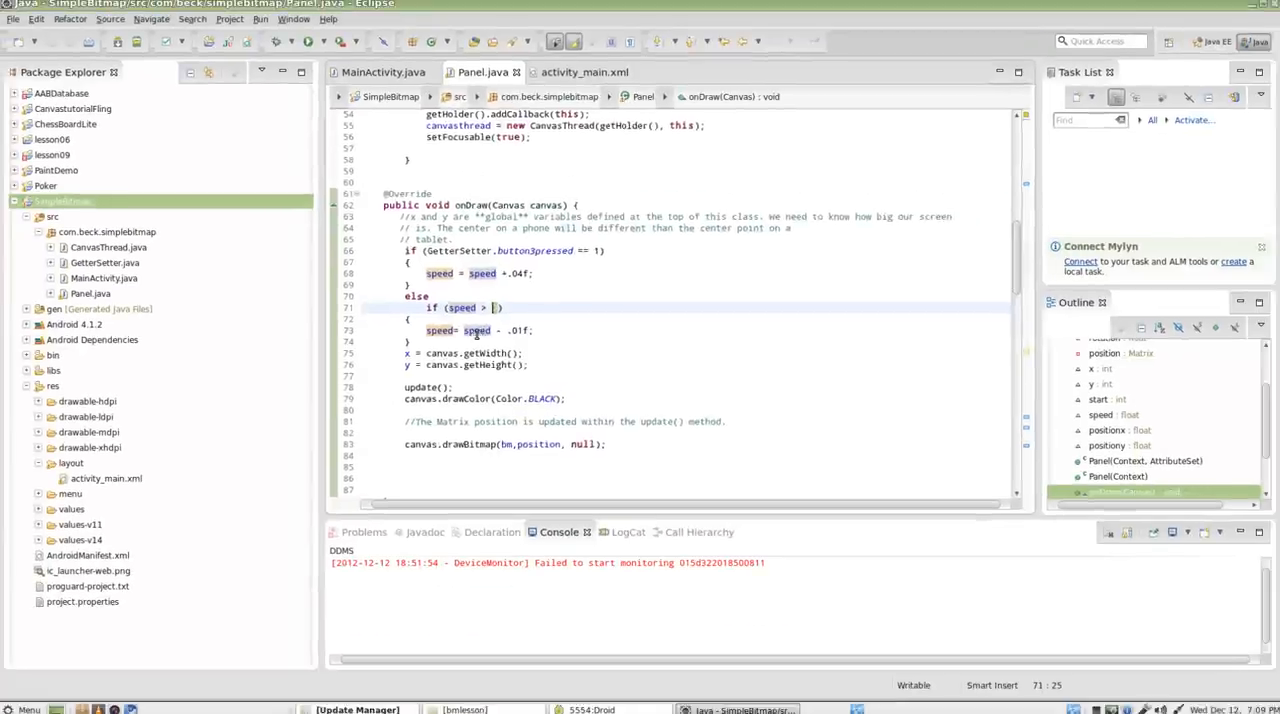
Step: Scroll the update method to review speedx and speedy computed from rotation times speed
{"action": "scroll", "scroll_direction": "down", "scroll_amount": 3}
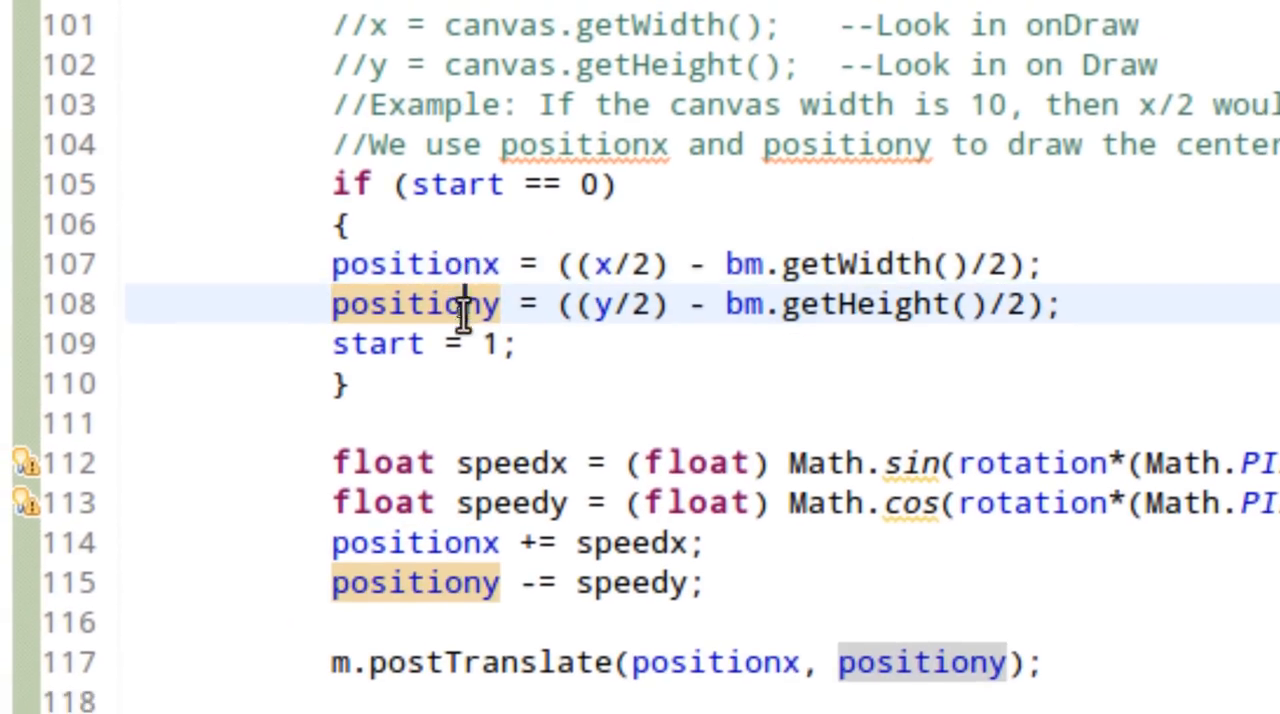
{"action": "mouse_move", "coordinate": [462, 300]}
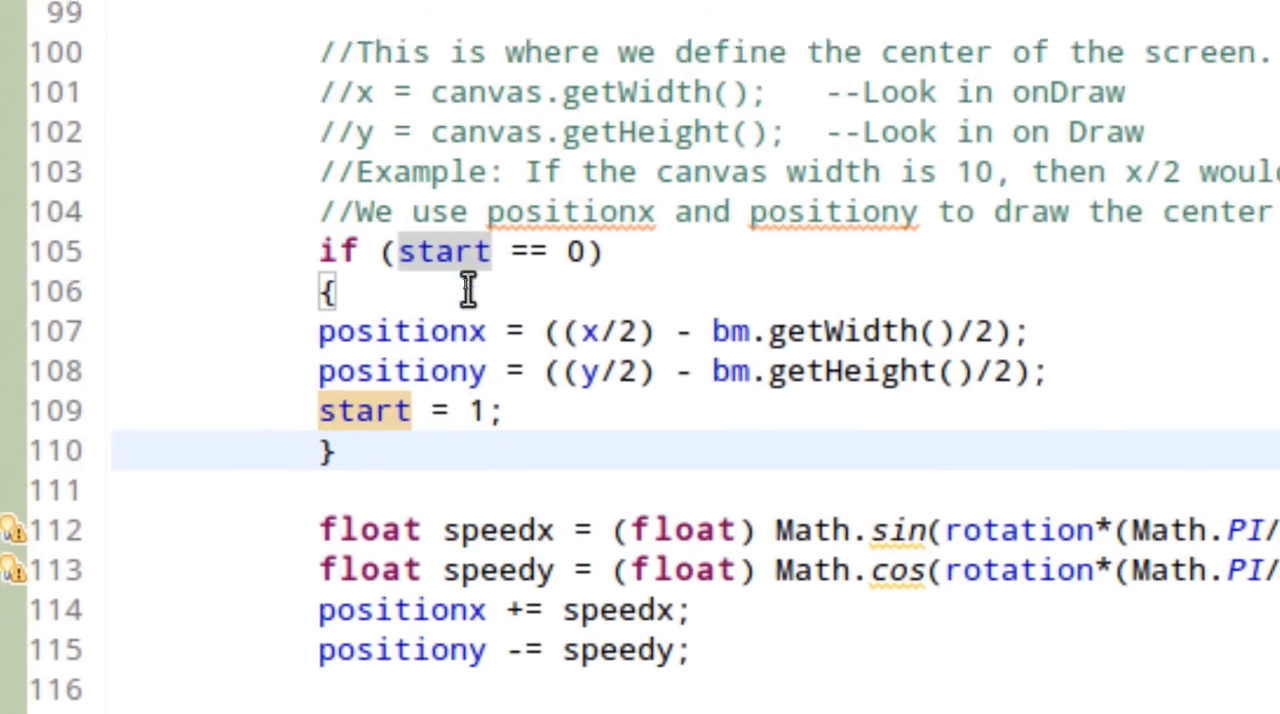
{"action": "scroll", "scroll_direction": "down", "scroll_amount": 3}
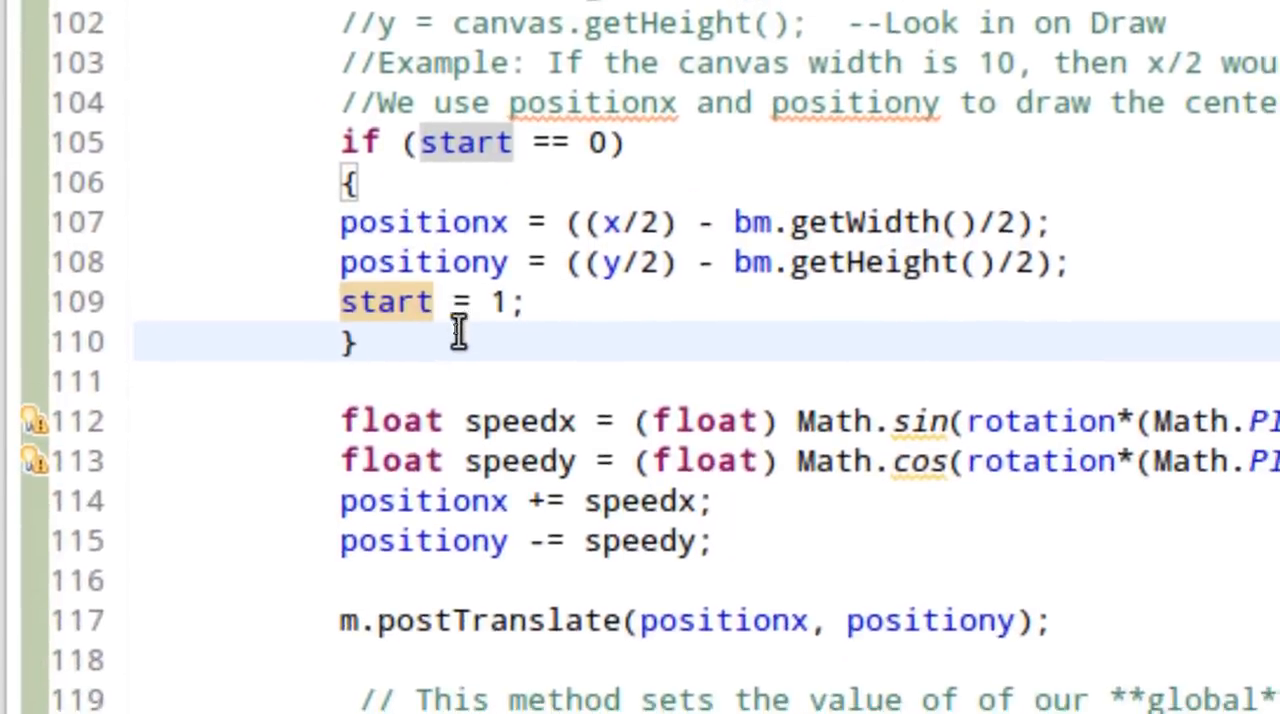
{"action": "scroll", "scroll_direction": "down", "scroll_amount": 3}
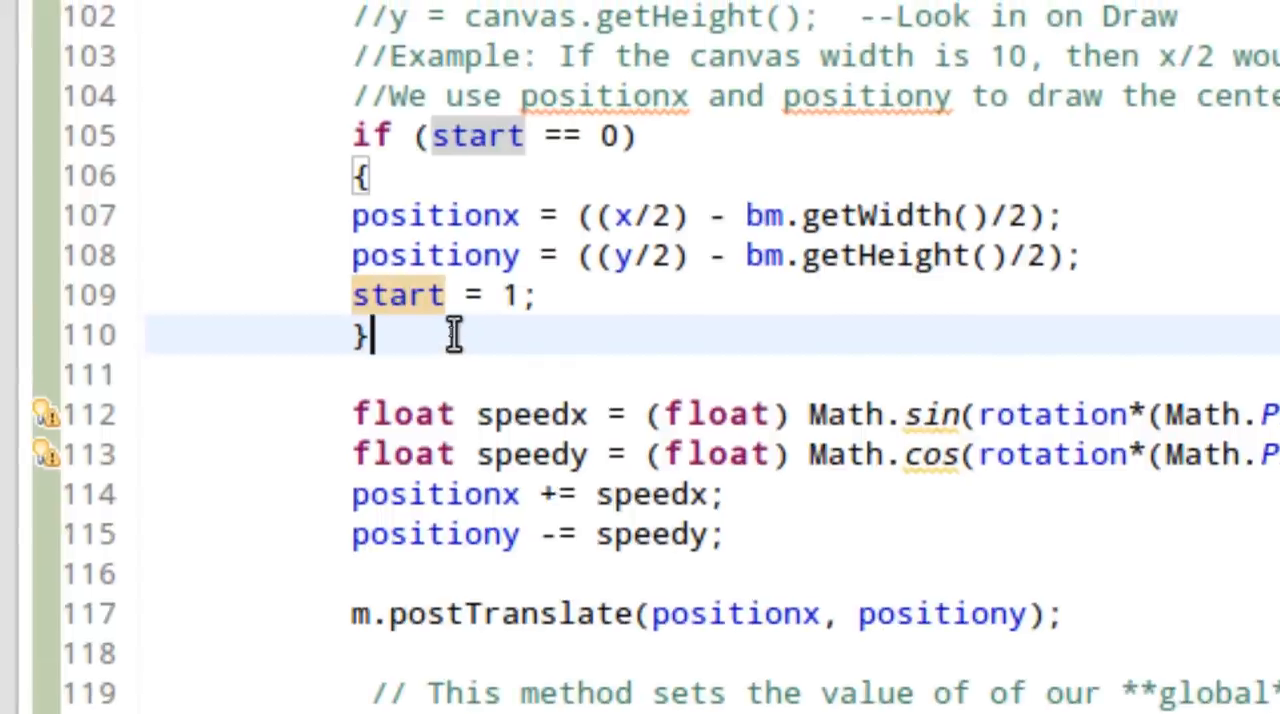
{"action": "scroll", "scroll_direction": "up", "scroll_amount": 3}
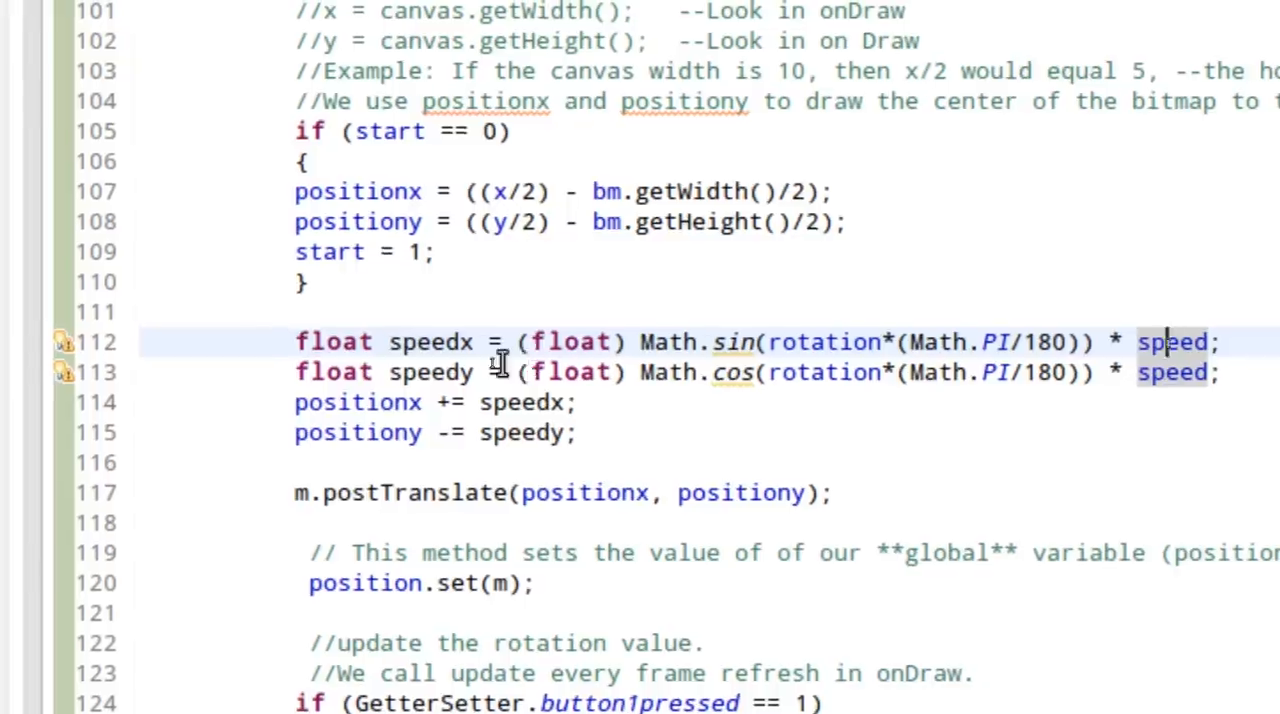
{"action": "mouse_move", "coordinate": [430, 364]}
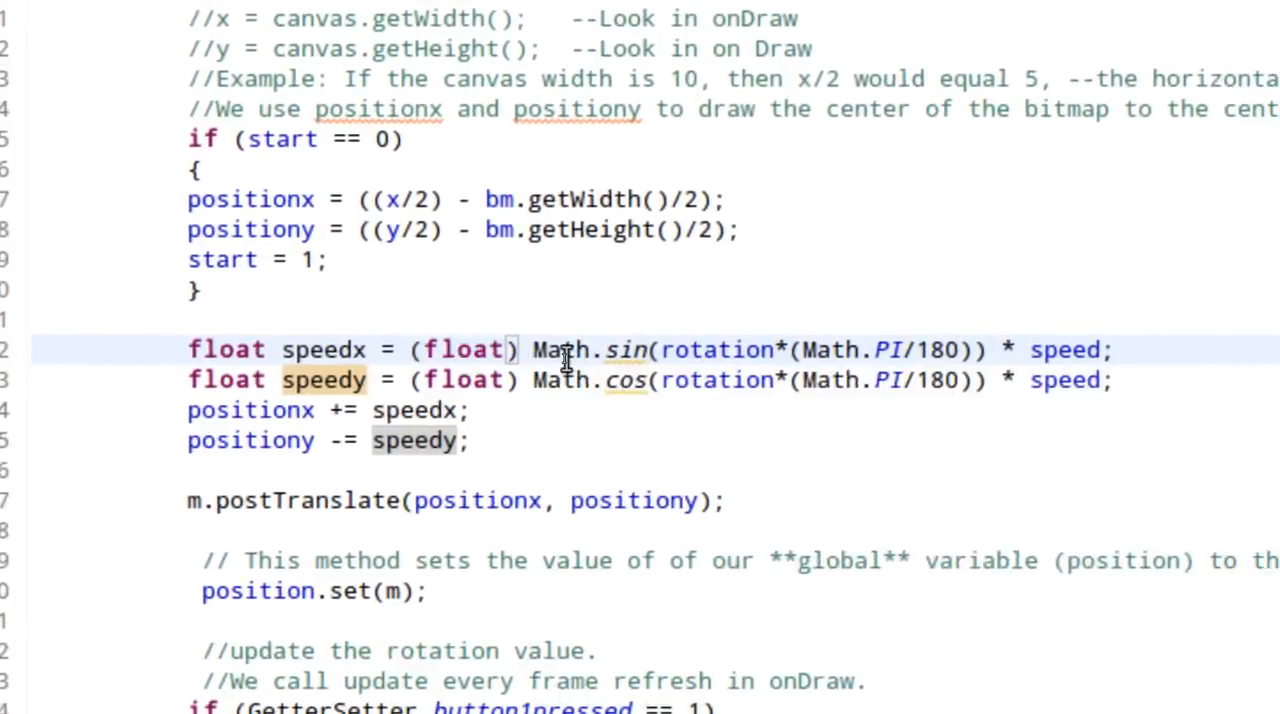
{"action": "scroll", "scroll_direction": "down", "scroll_amount": 3}
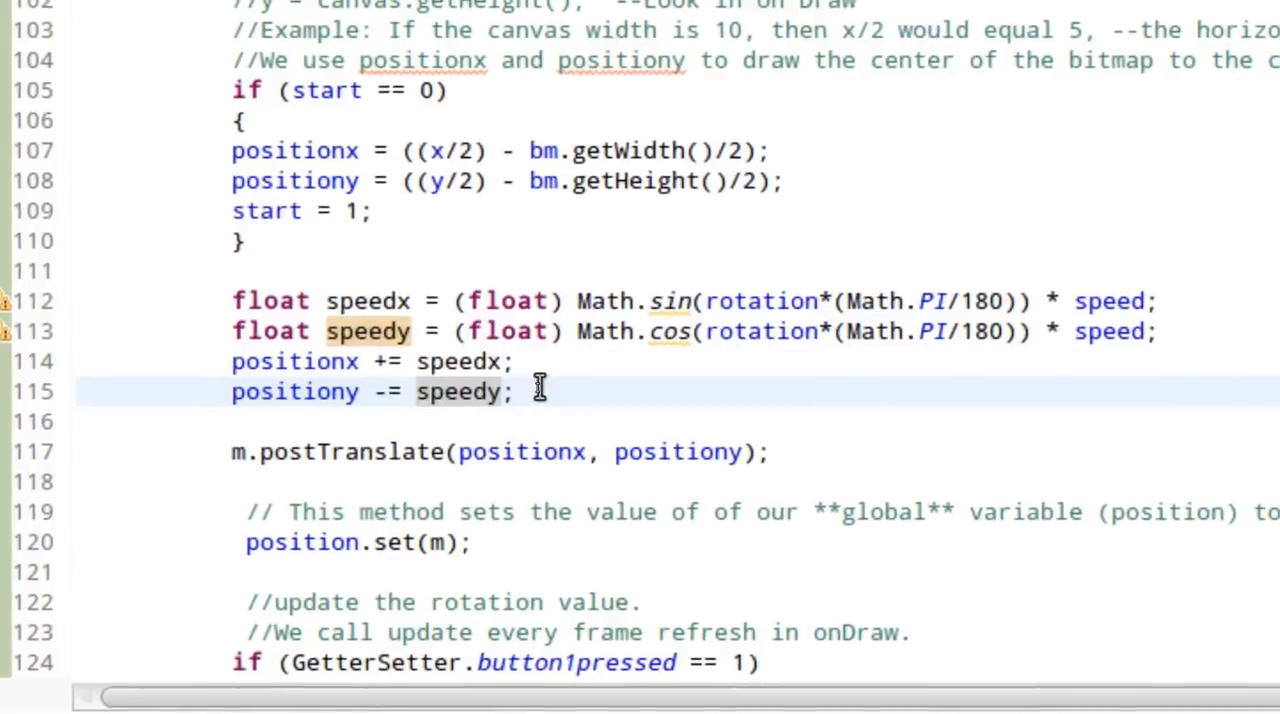
{"action": "left_click", "coordinate": [520, 392]}
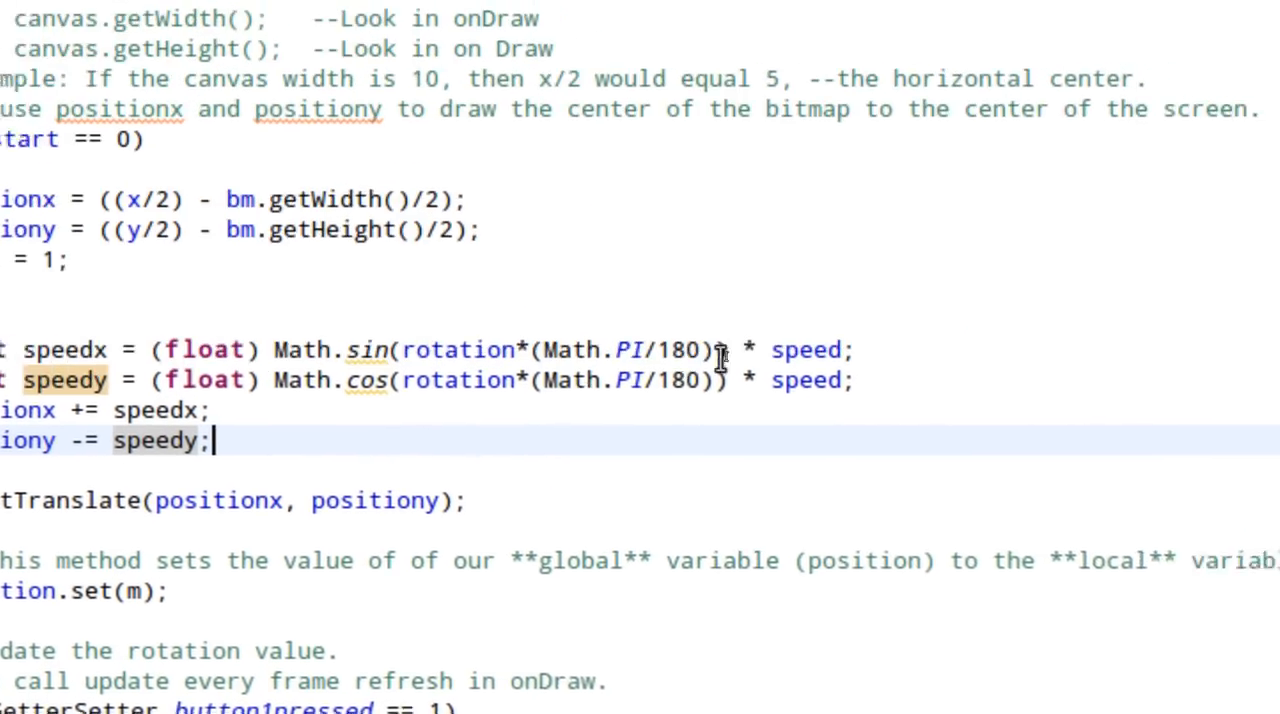
{"action": "mouse_move", "coordinate": [660, 360]}
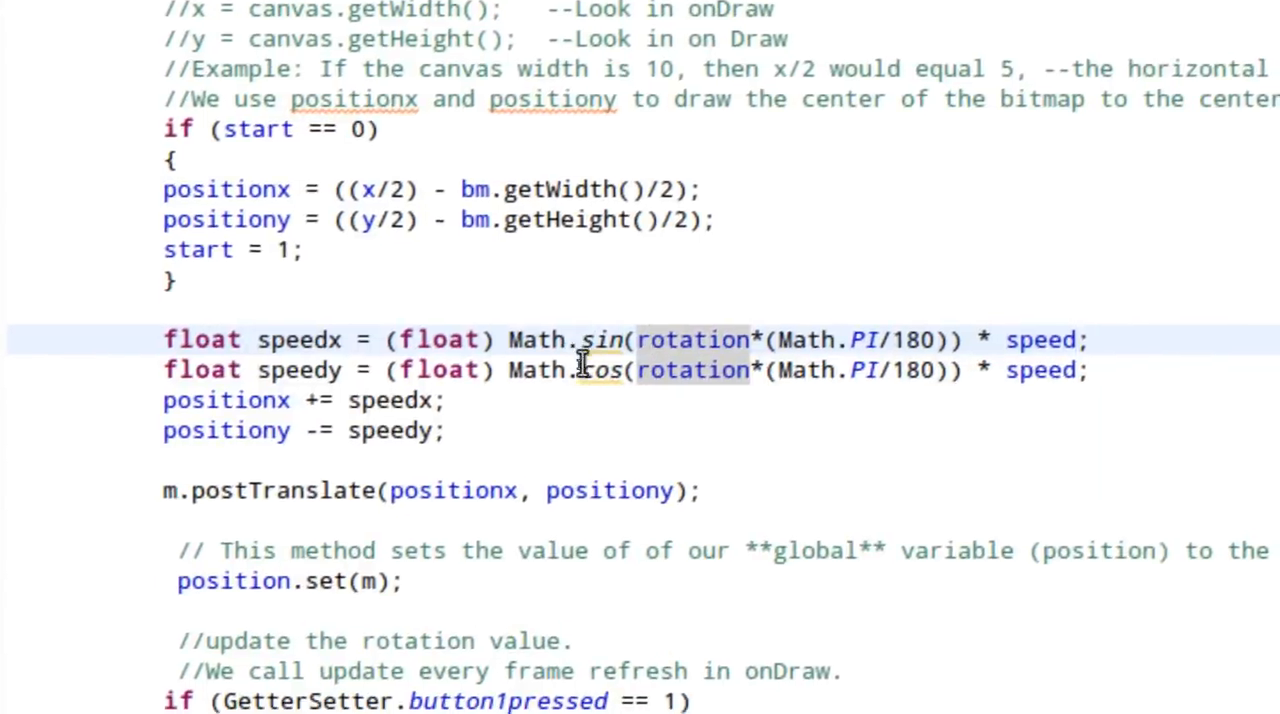
{"action": "mouse_move", "coordinate": [620, 350]}
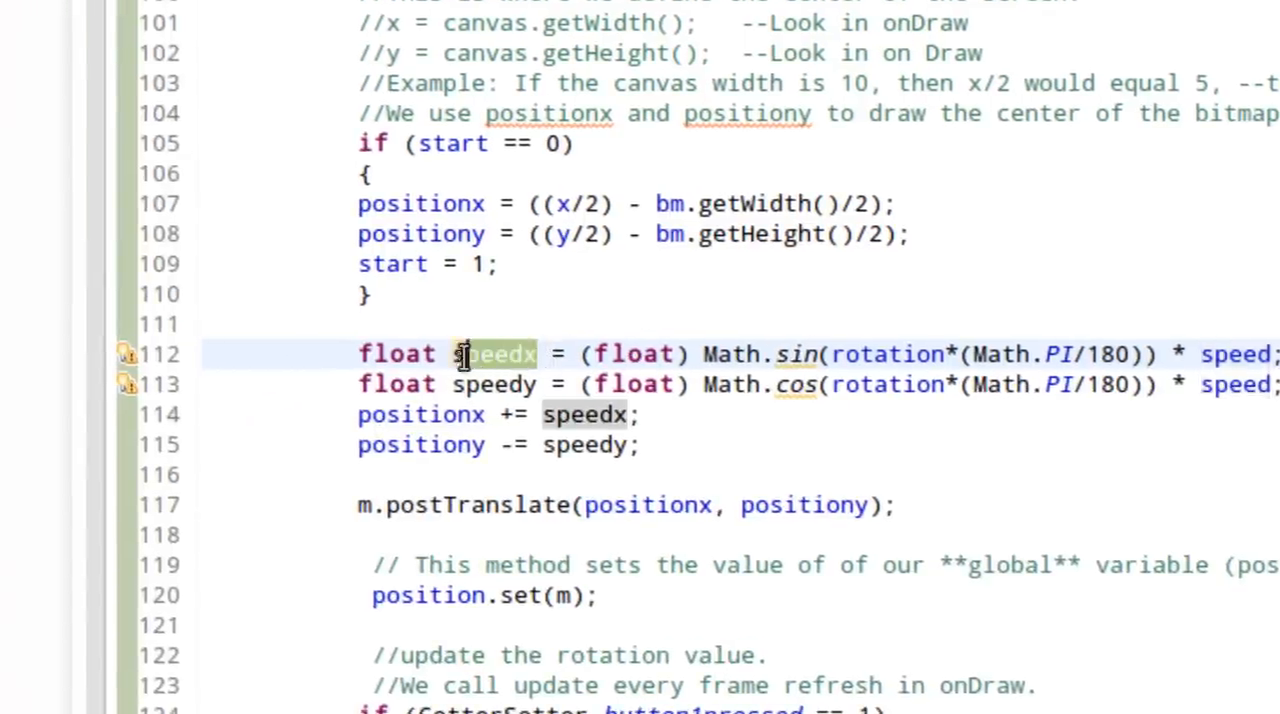
{"action": "double_click", "coordinate": [490, 354]}
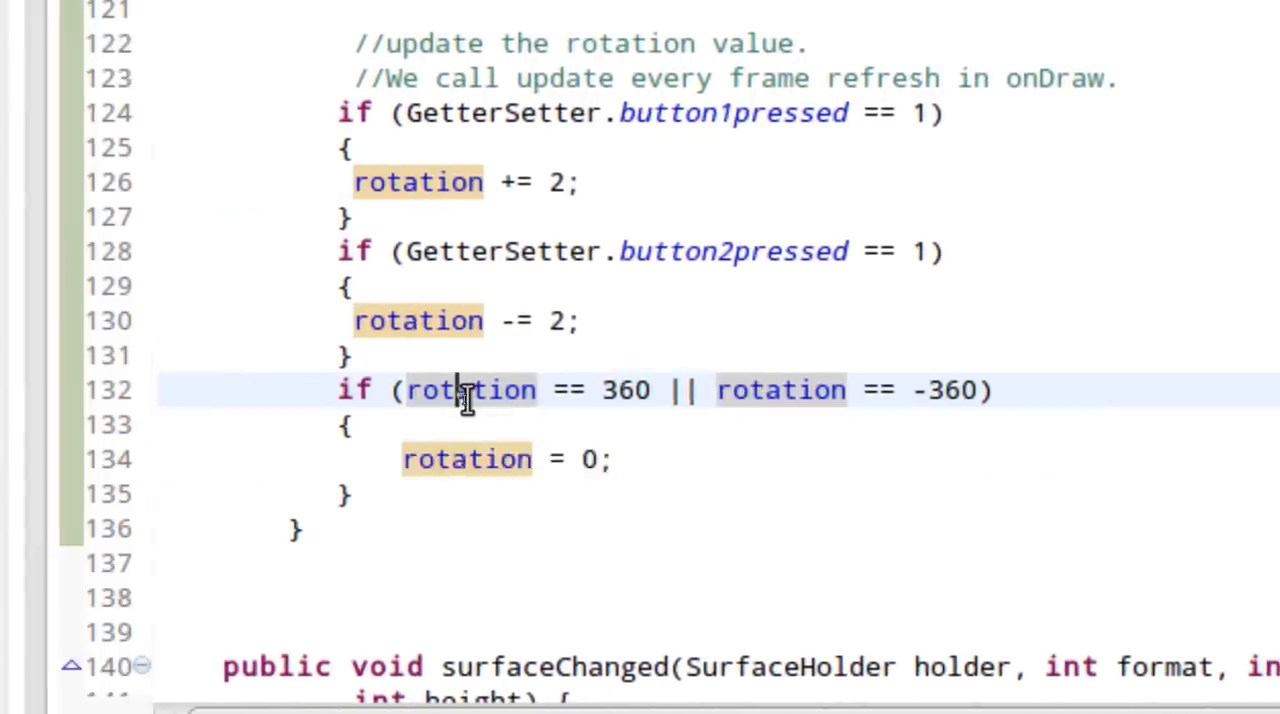
{"action": "mouse_move", "coordinate": [490, 384]}
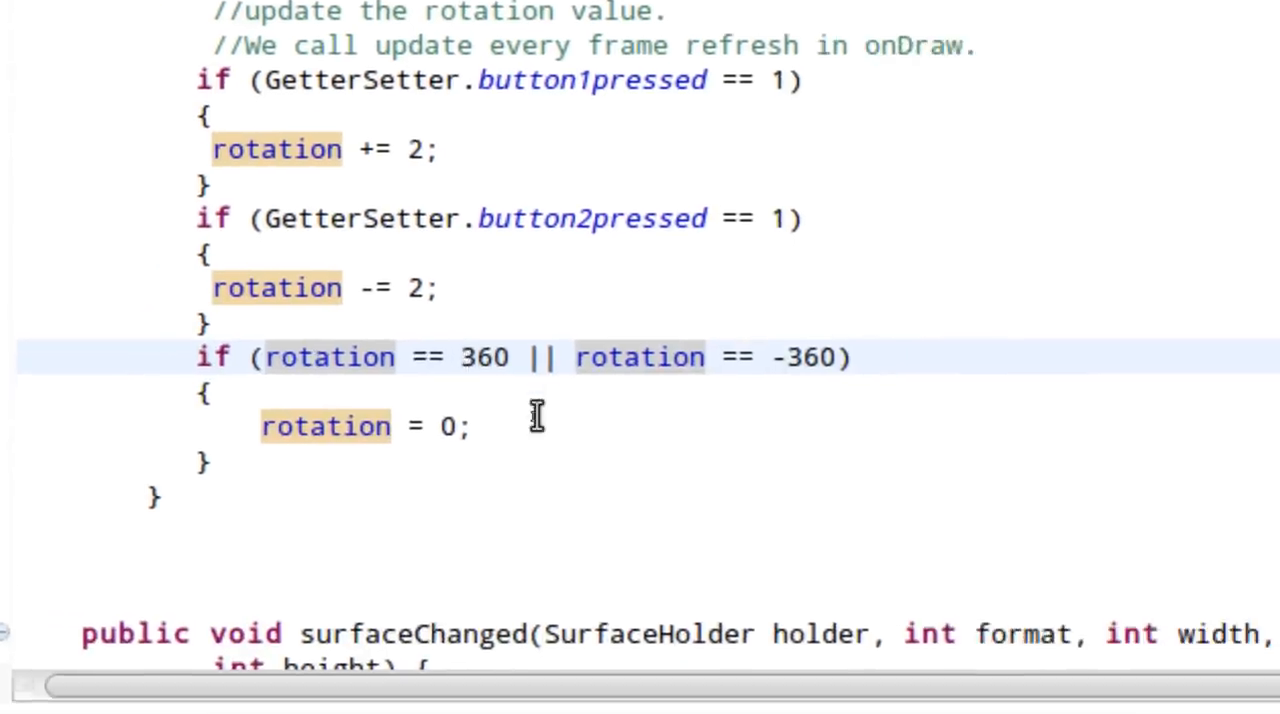
Step: Change the rotation == 360 reset condition to use a > comparison
{"action": "left_click", "coordinate": [532, 420]}
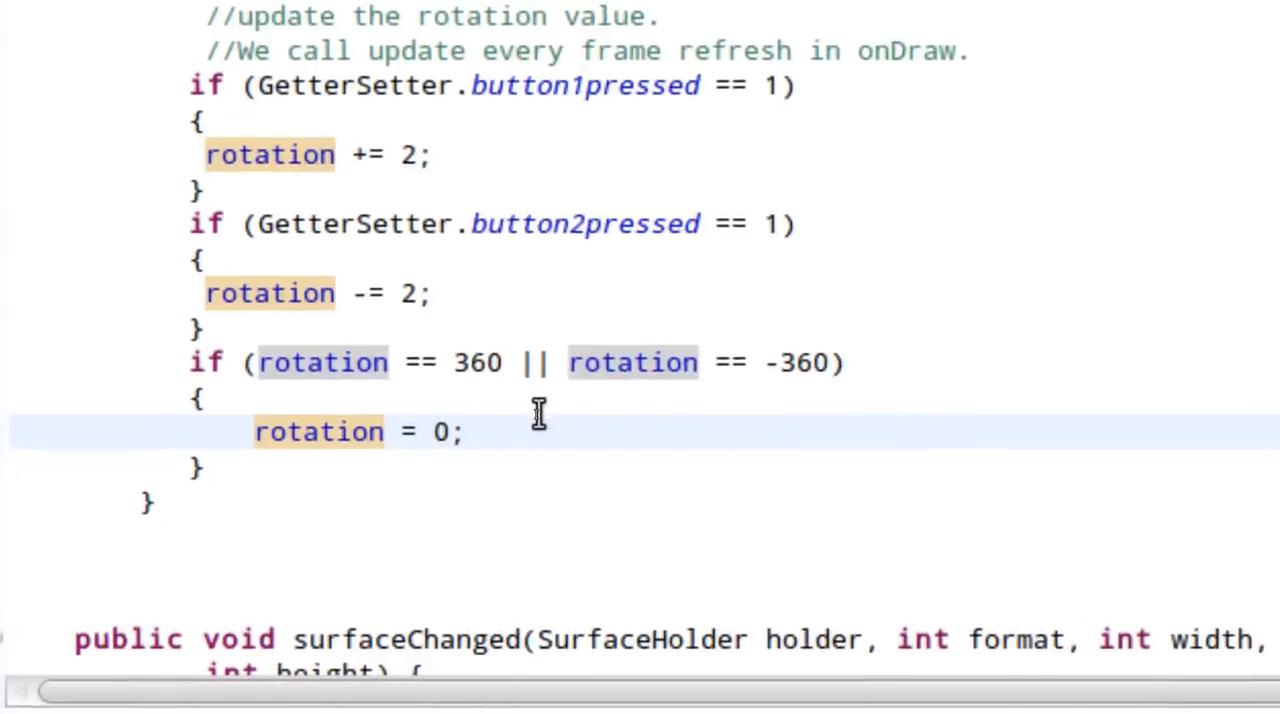
{"action": "left_click", "coordinate": [470, 424]}
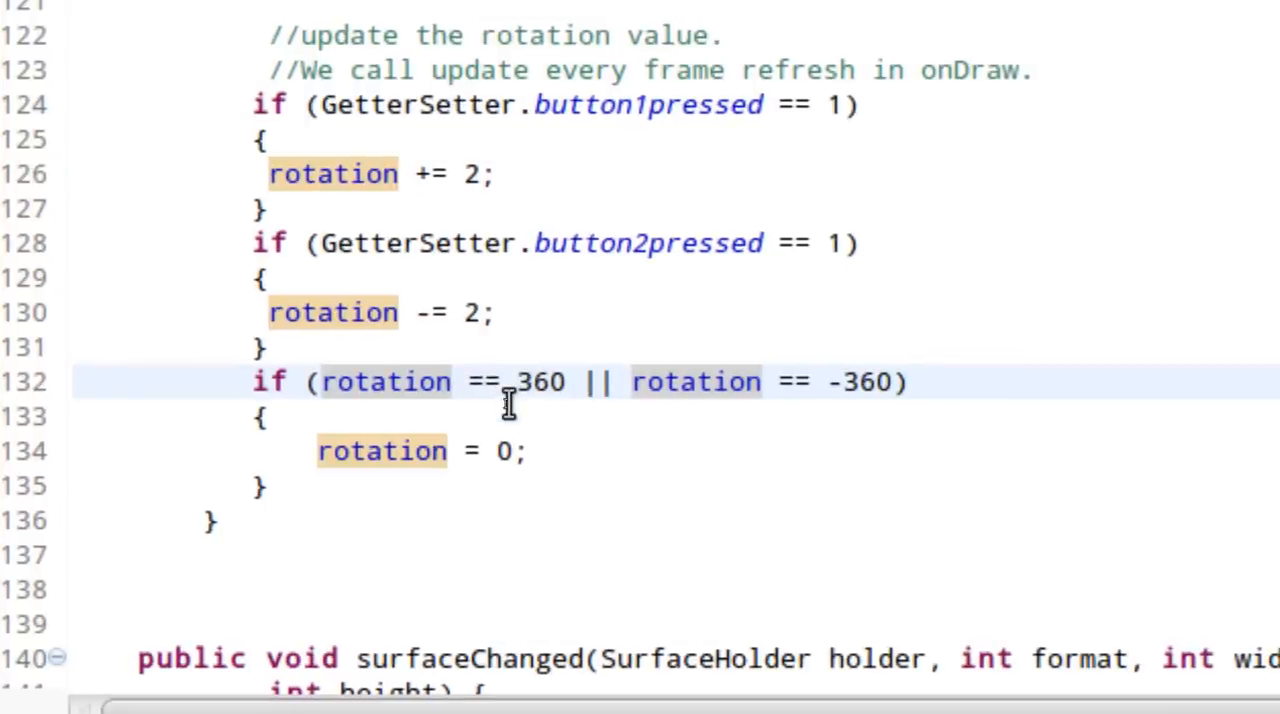
{"action": "type", "text": ">"}
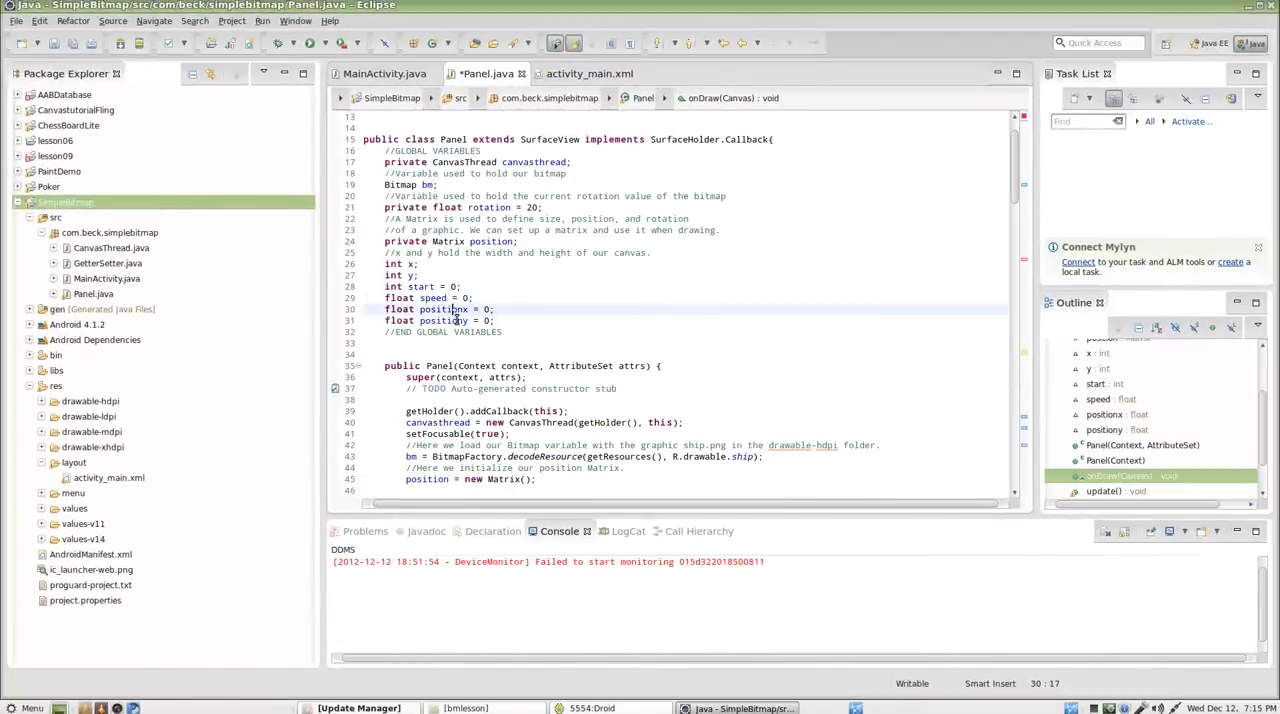
Step: Run the game in the emulator and fire Thrusters to push the rocket forward
{"action": "scroll", "scroll_direction": "down", "scroll_amount": 3}
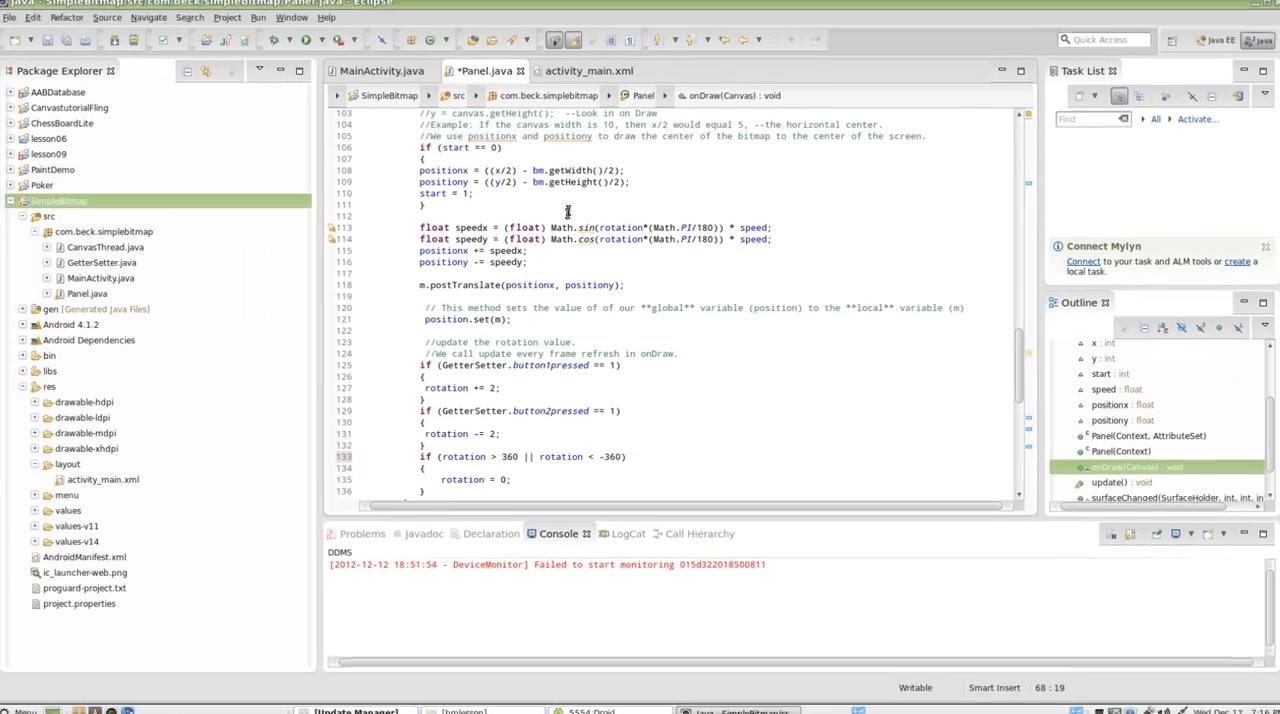
{"action": "left_click", "coordinate": [308, 54]}
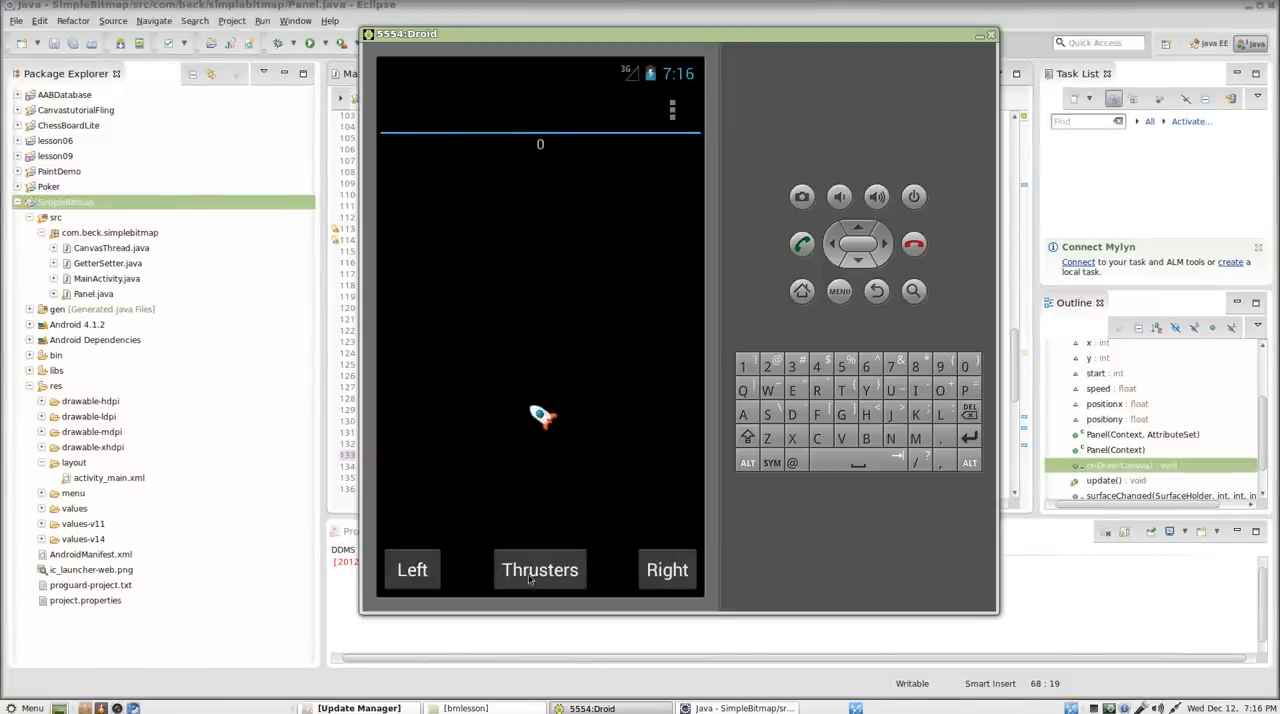
{"action": "left_click", "coordinate": [540, 568]}
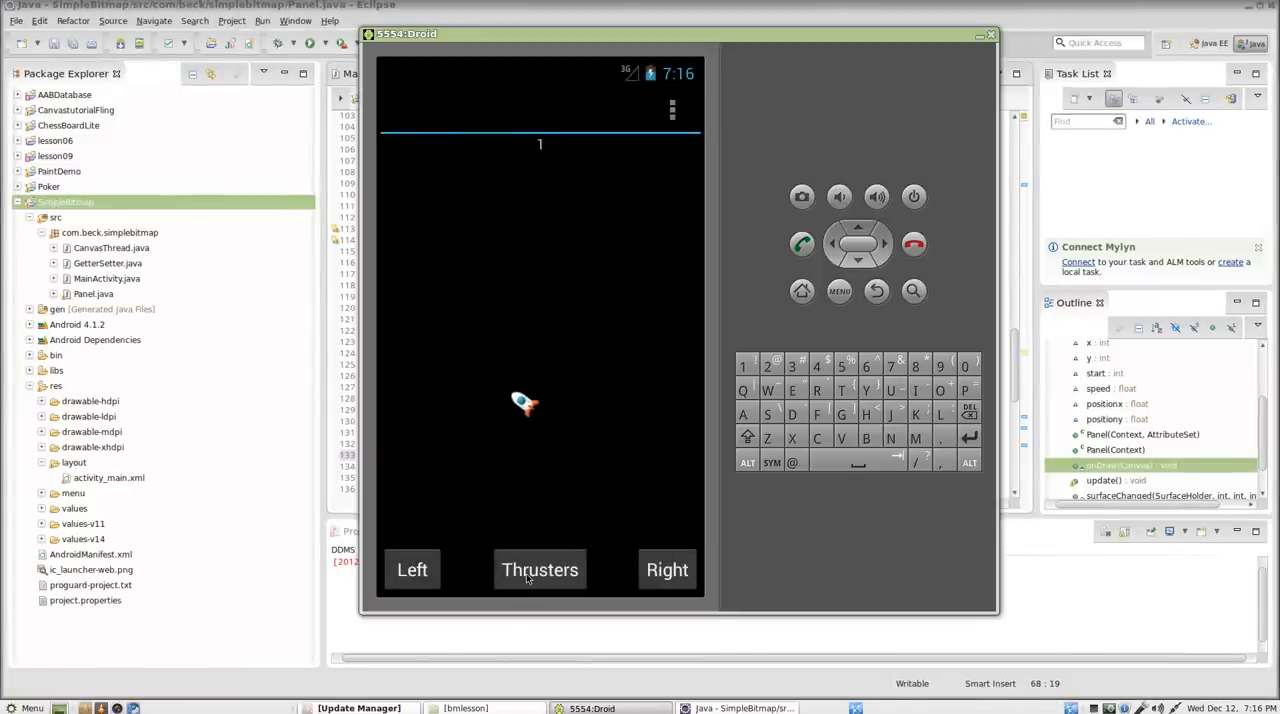